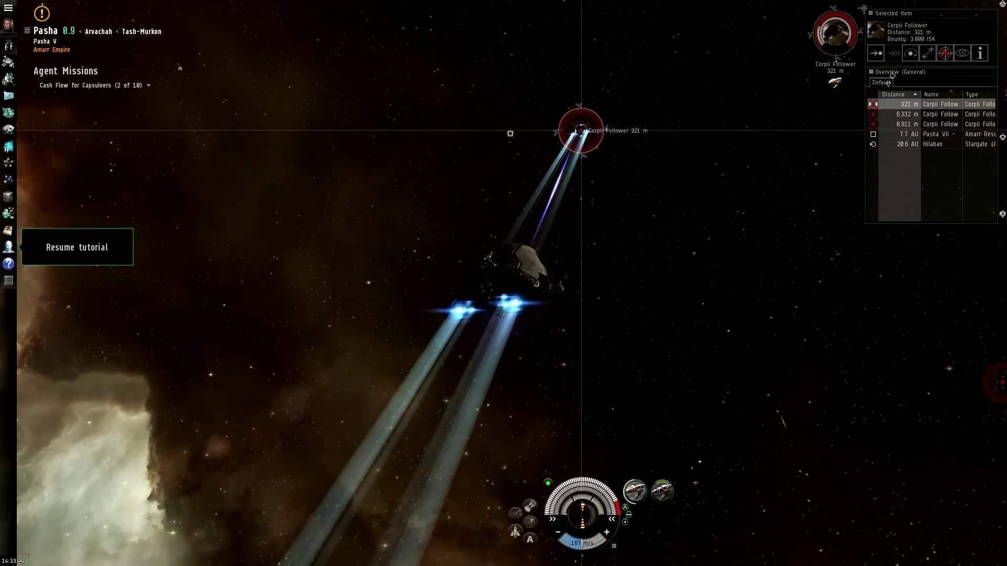
- Approach the nearby Corpii Follower and fire on it until it is destroyed
right_click(634, 488)
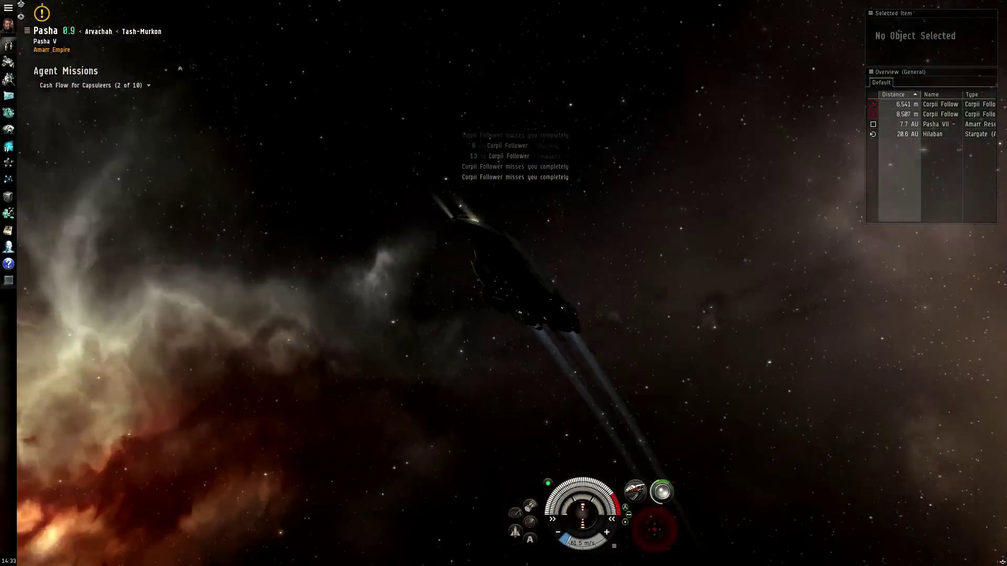
right_click(514, 114)
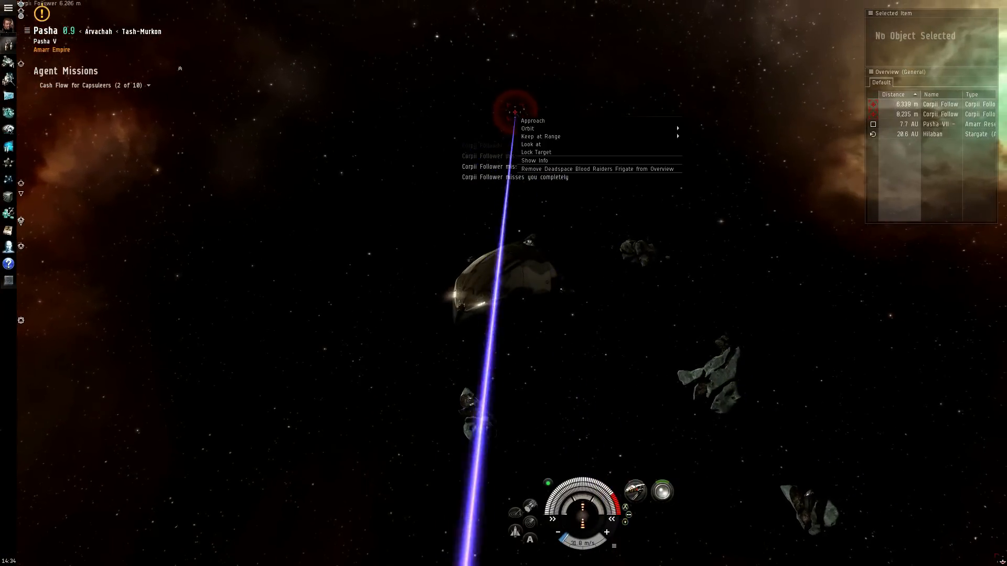
click(532, 120)
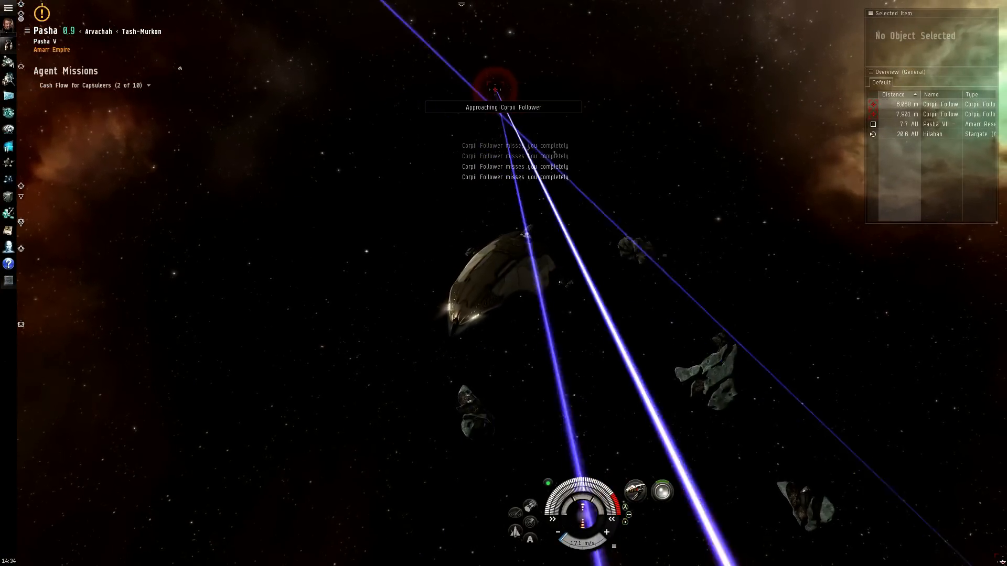
click(940, 104)
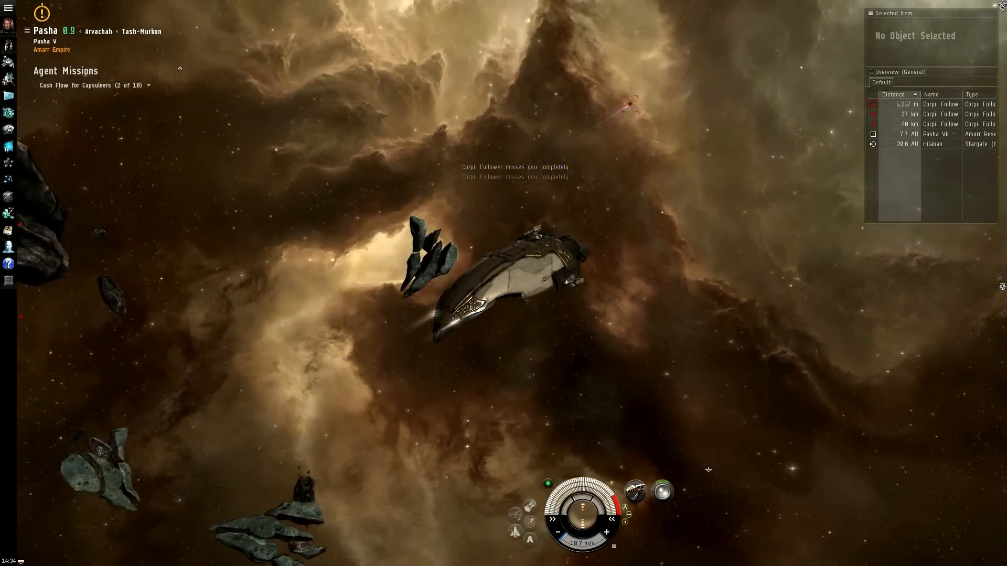
- Approach the distant Corpii Follower to bring it into weapons range
right_click(631, 105)
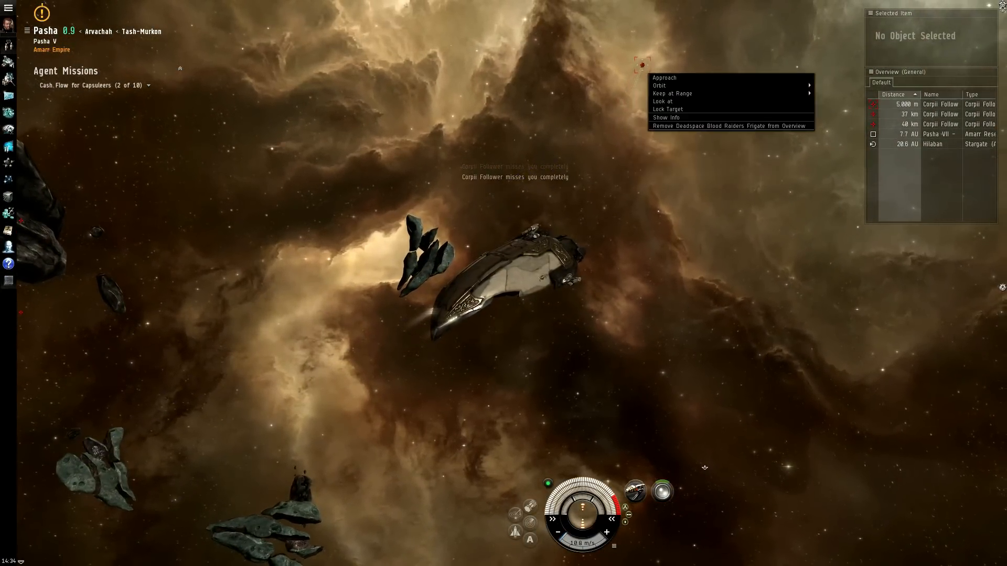
click(664, 77)
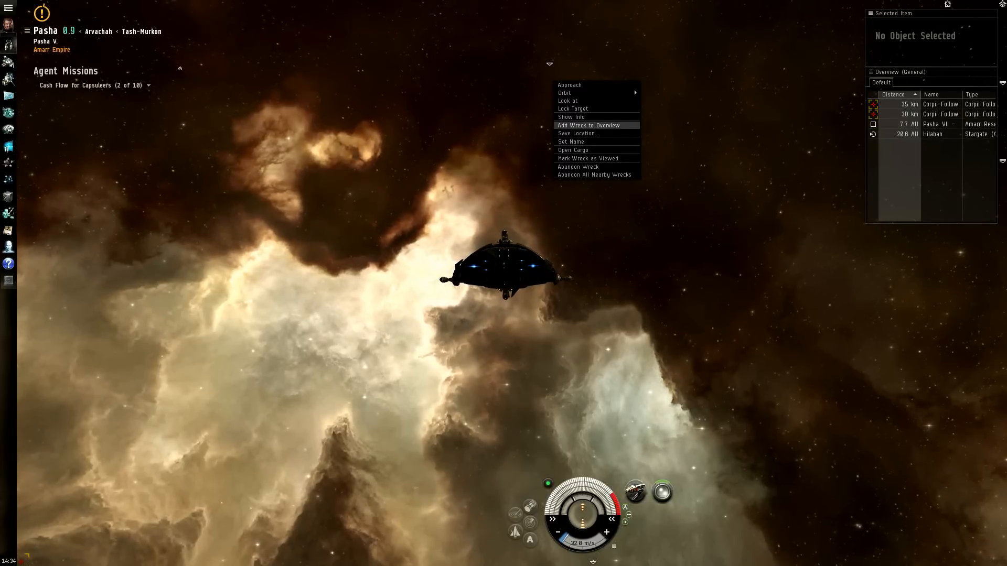
- Check the Follower wreck's cargo (Nothing Found), dismiss it, and select the next Corpii Follower
click(573, 150)
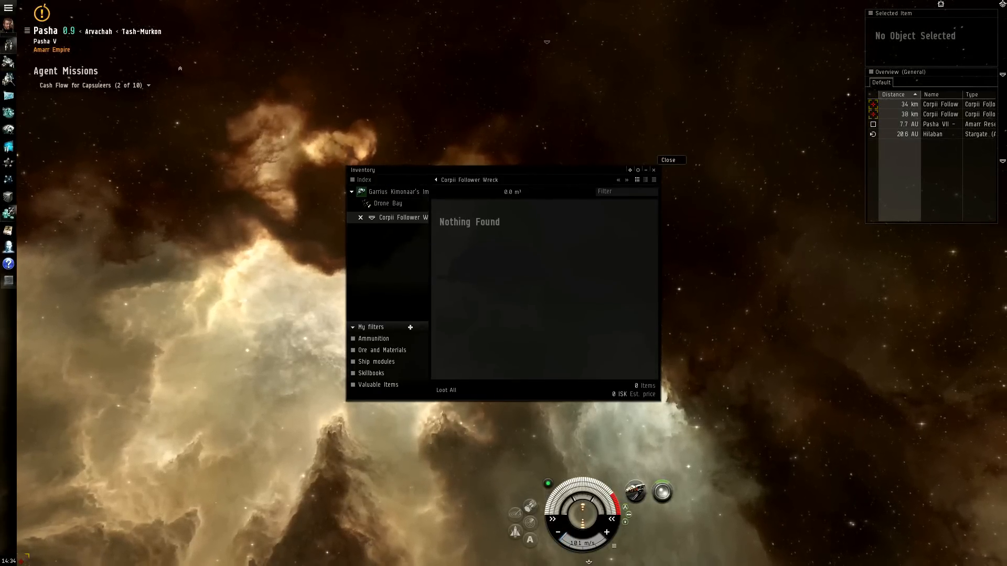
click(671, 159)
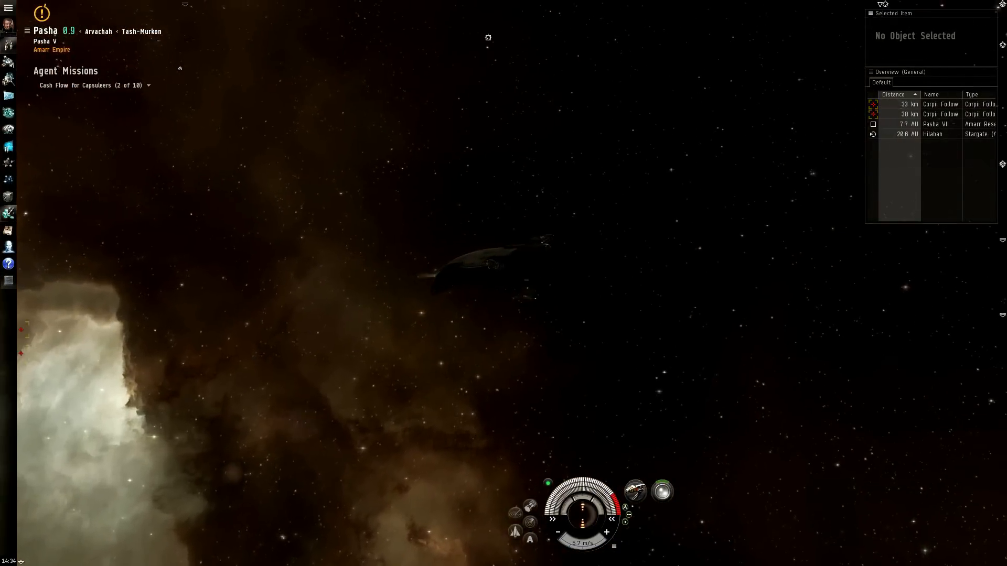
click(939, 114)
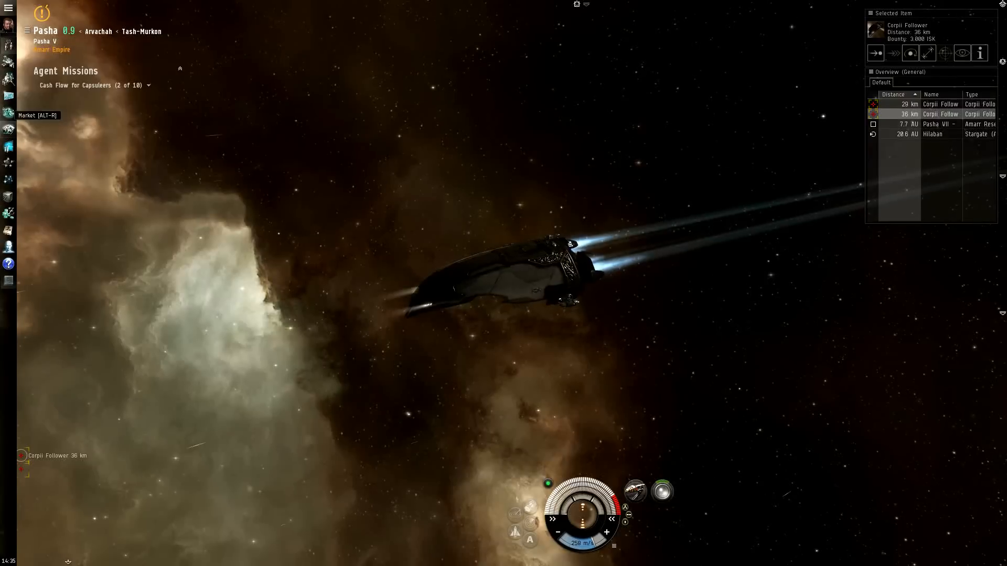
click(8, 113)
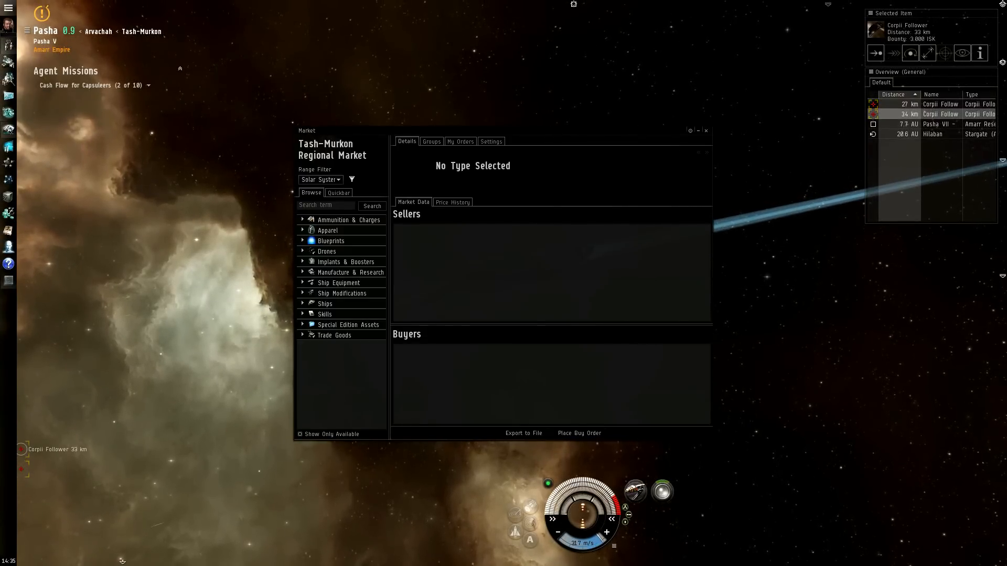
click(328, 230)
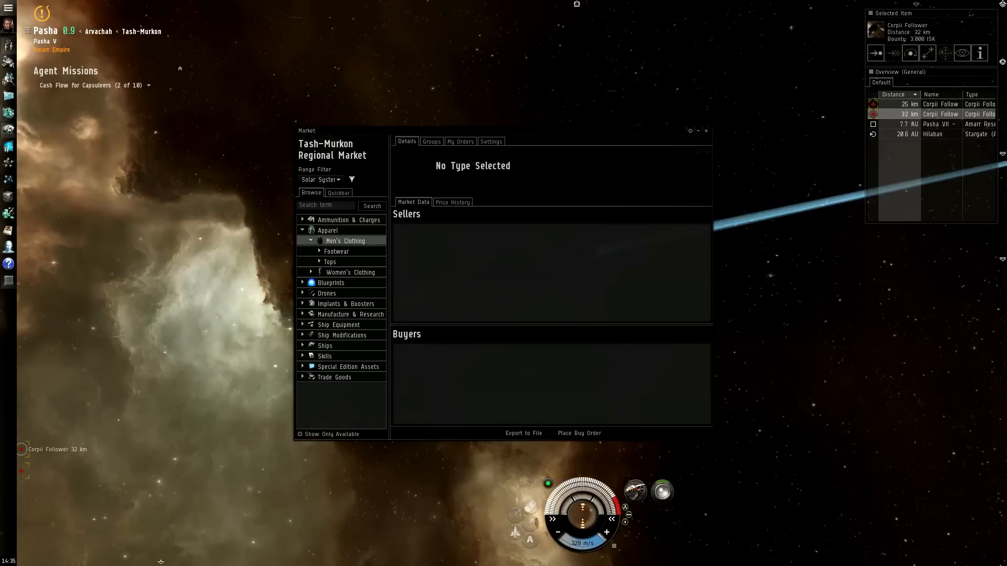
click(336, 252)
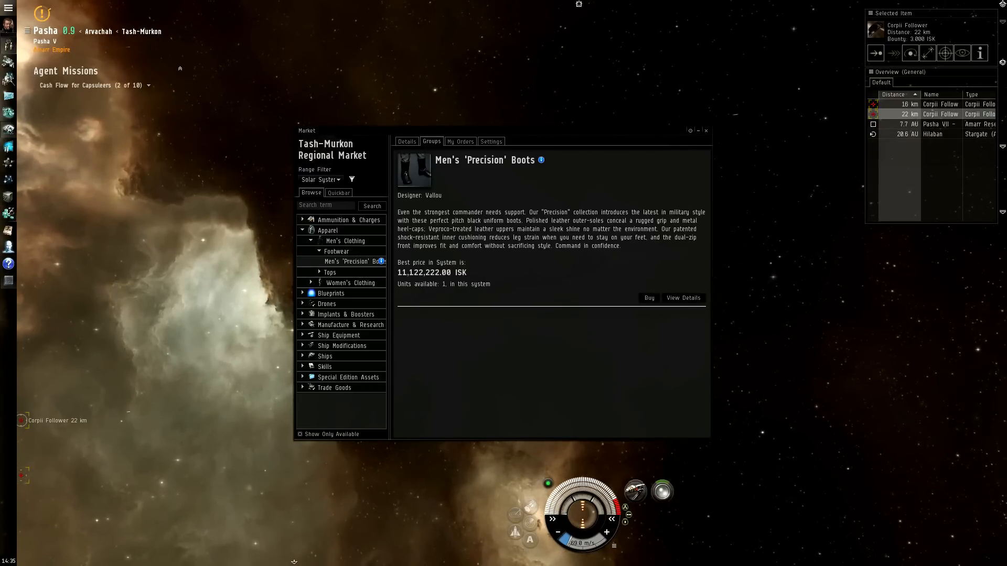
click(704, 130)
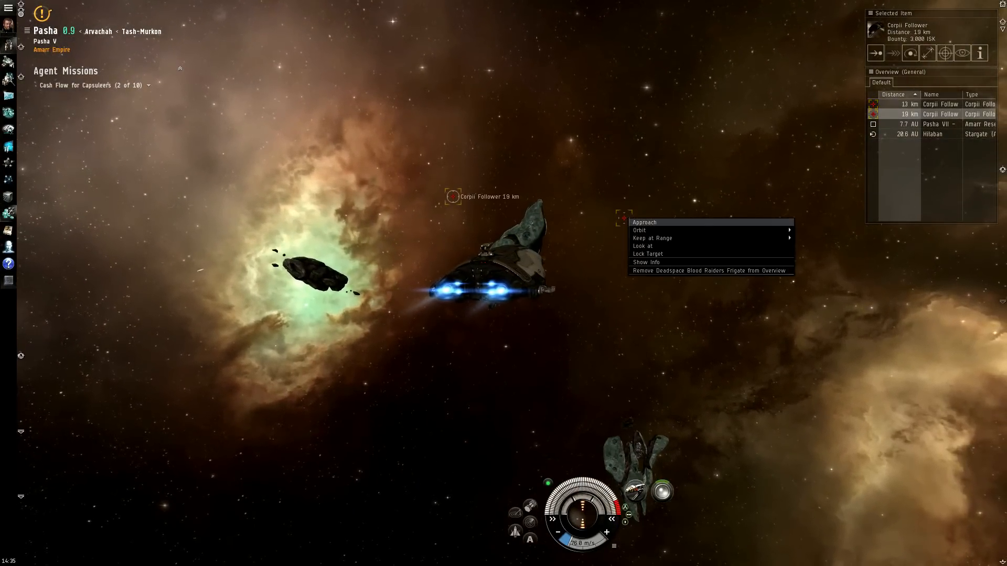
- Approach and fire on the last two Corpii Followers until both are destroyed
click(644, 223)
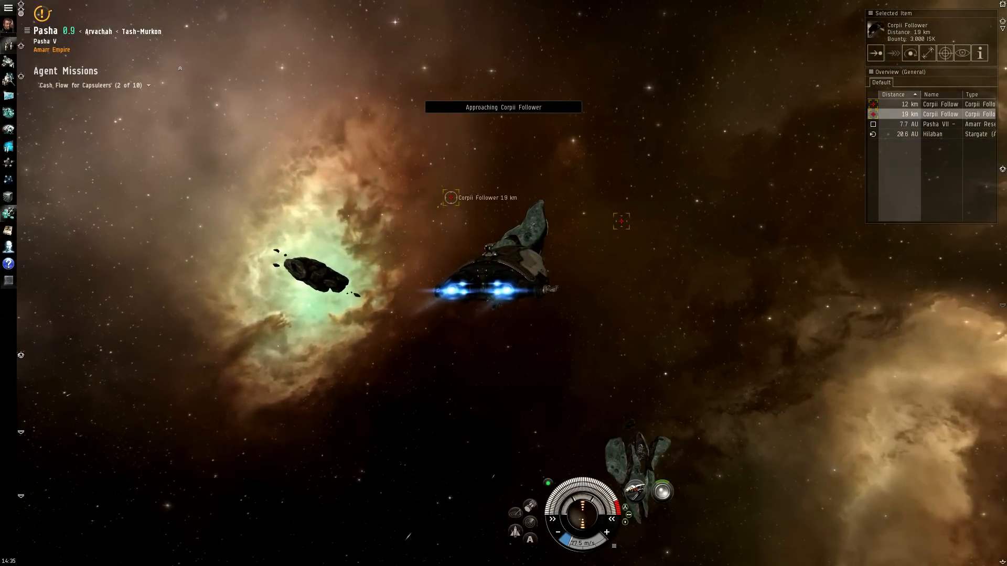
right_click(621, 223)
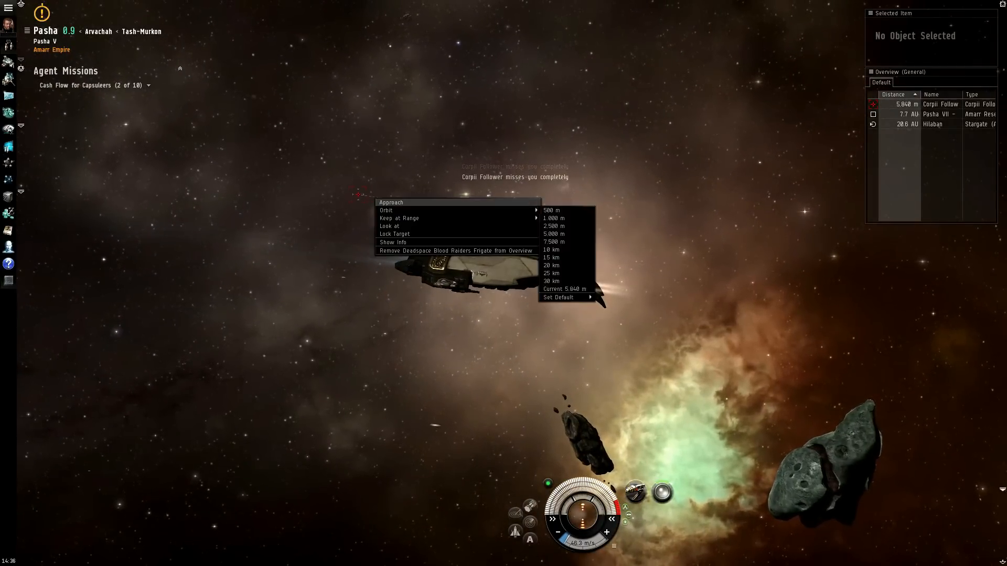
click(390, 202)
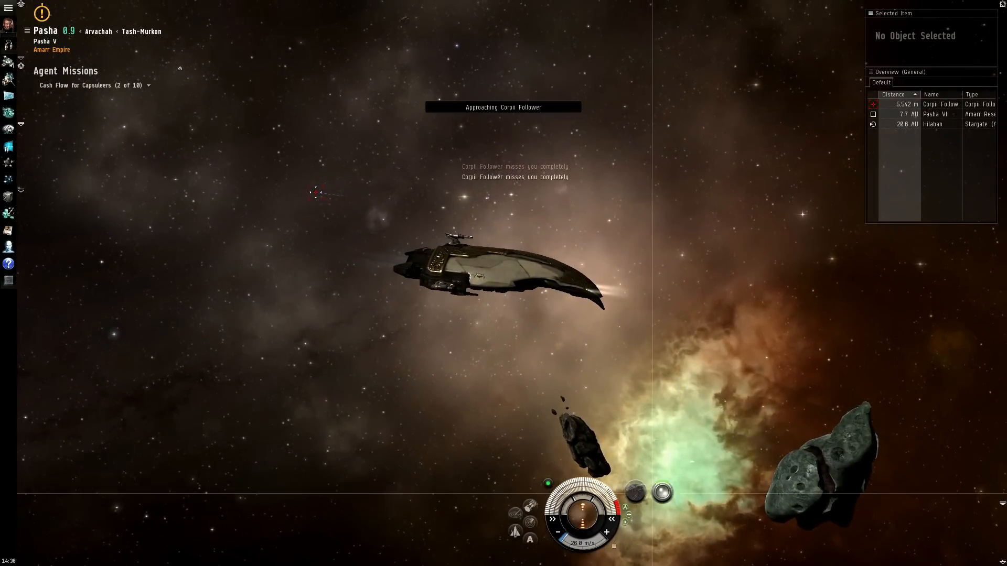
click(939, 103)
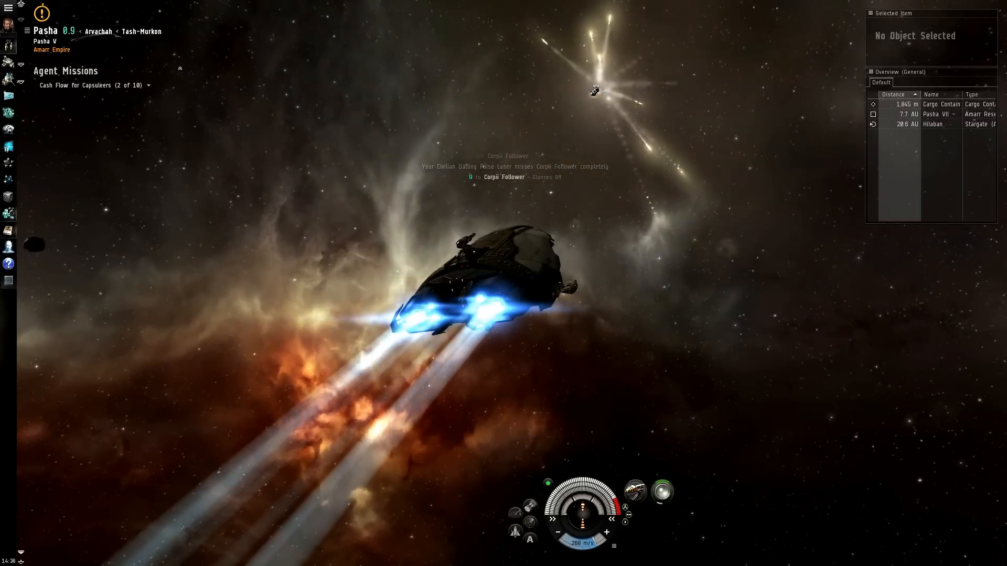
- Open the enemies' cargo container and loot its contents
right_click(564, 86)
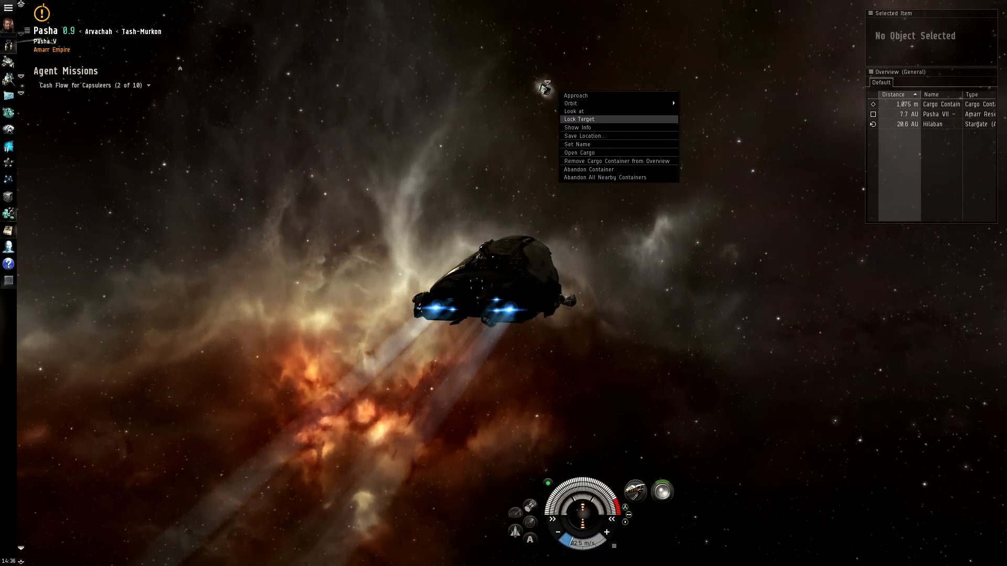
click(579, 153)
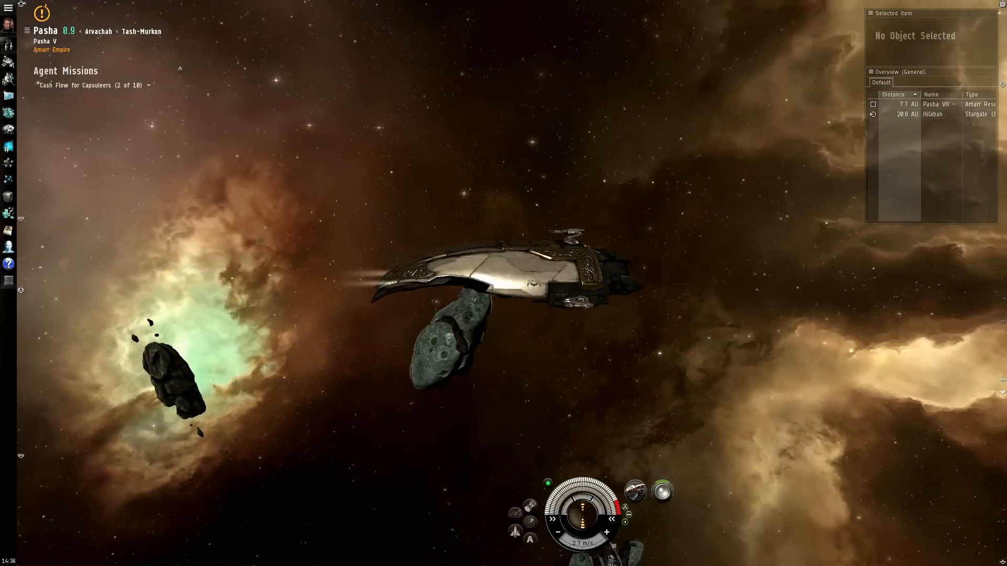
- View the Cash Flow for Capsuleers mission with its Executioner and 50,000 ISK rewards, then dismiss the details
click(8, 211)
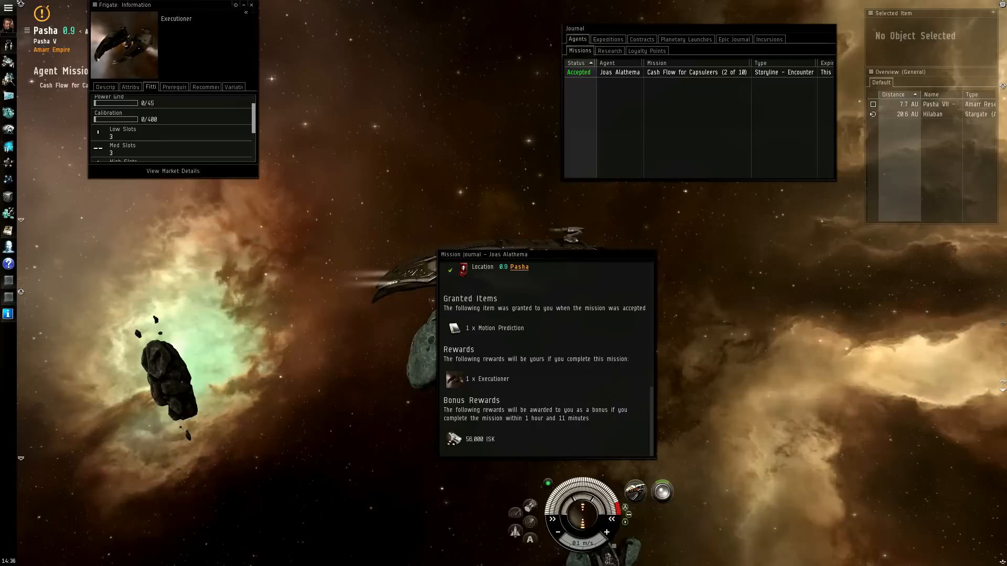
click(255, 4)
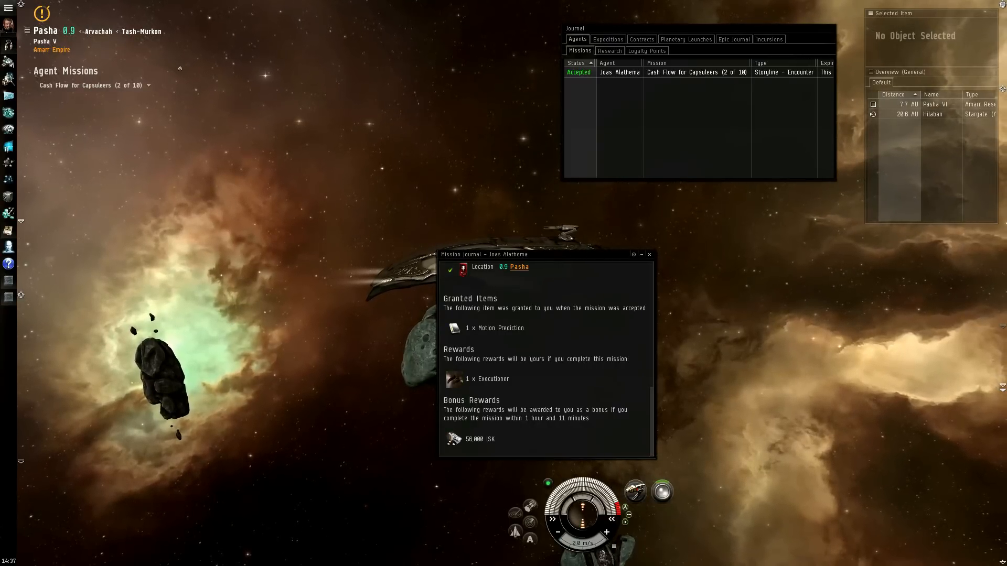
click(648, 254)
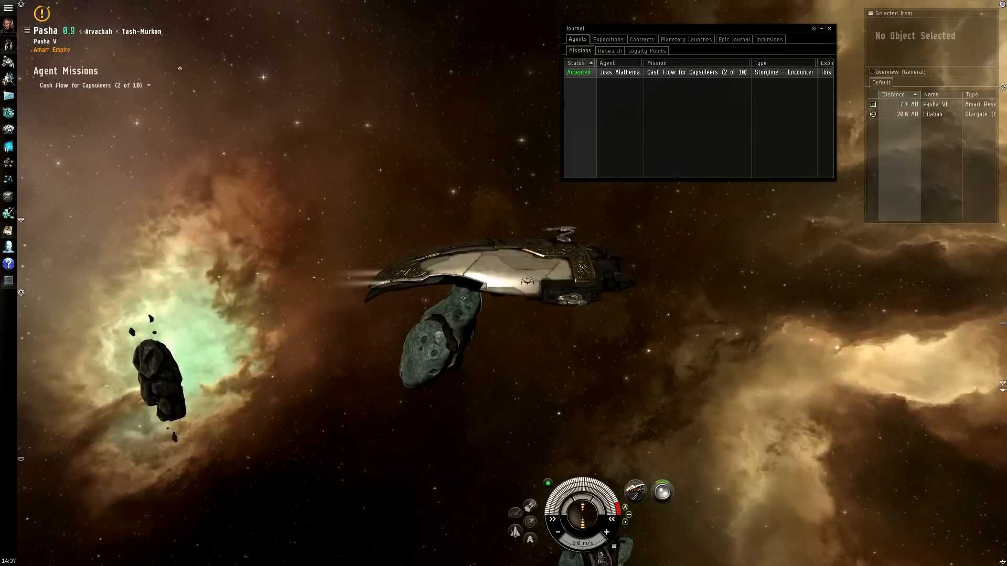
- Show the mission locations in Pasha and the Warp to Location option for Agent Home Base
right_click(681, 72)
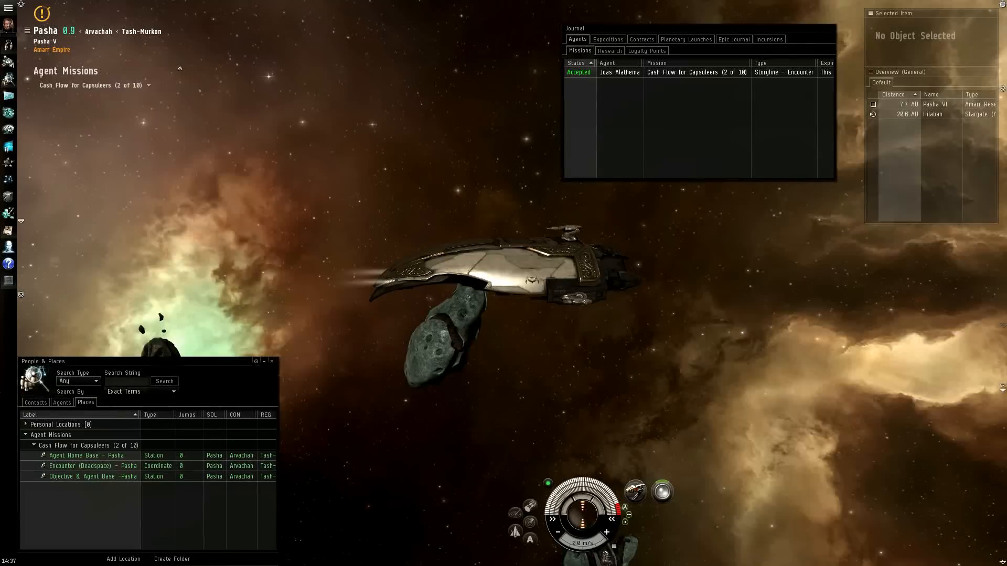
right_click(86, 455)
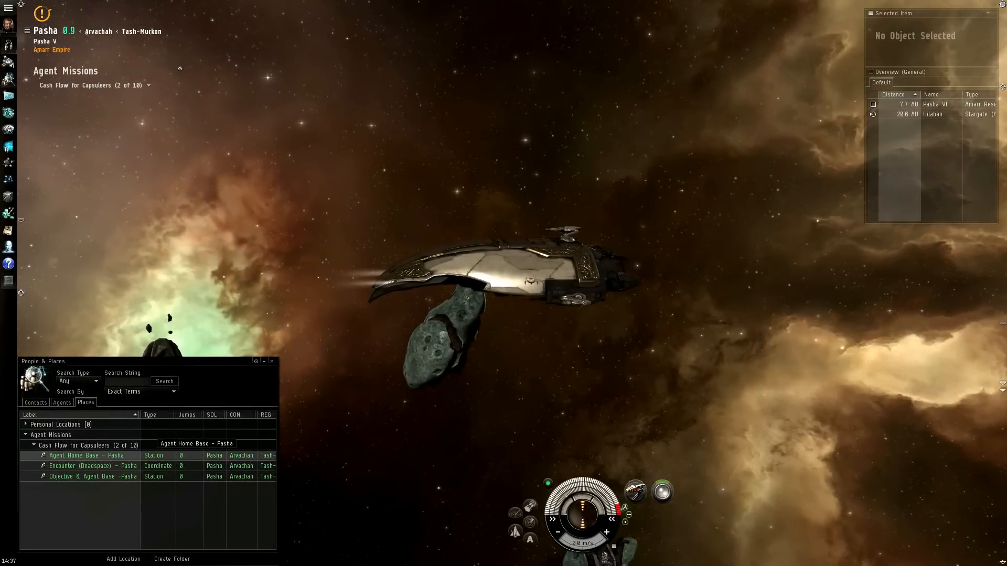
right_click(86, 455)
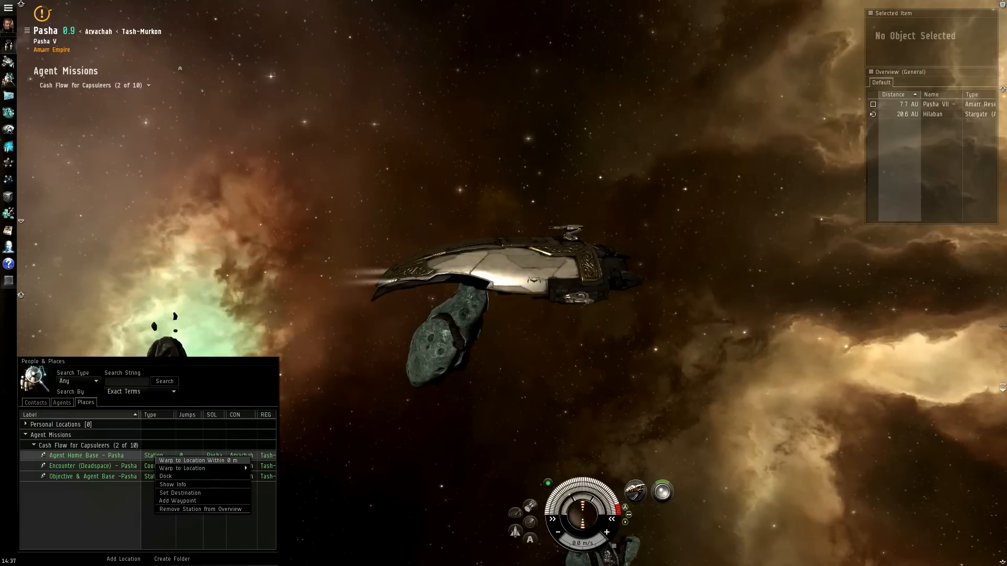